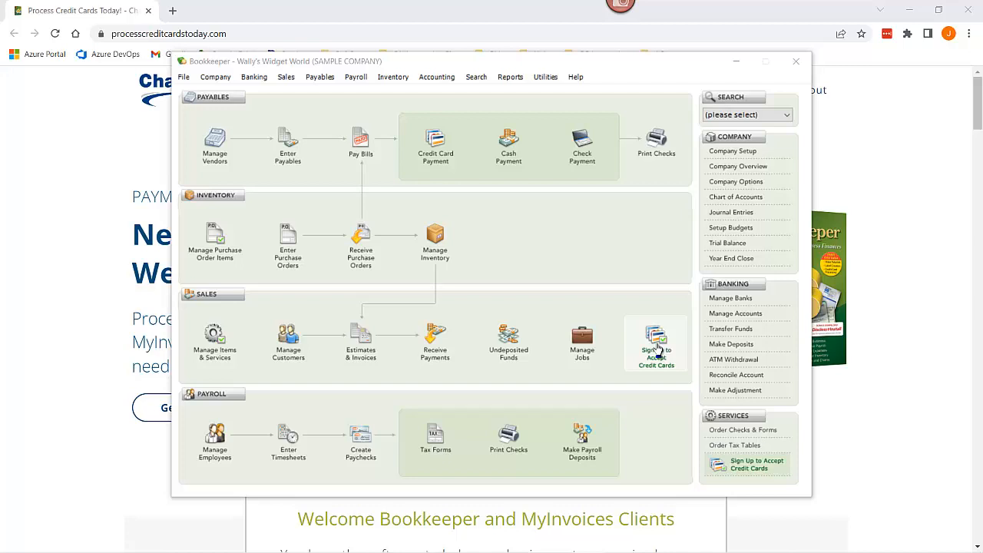
pyautogui.moveTo(560, 307)
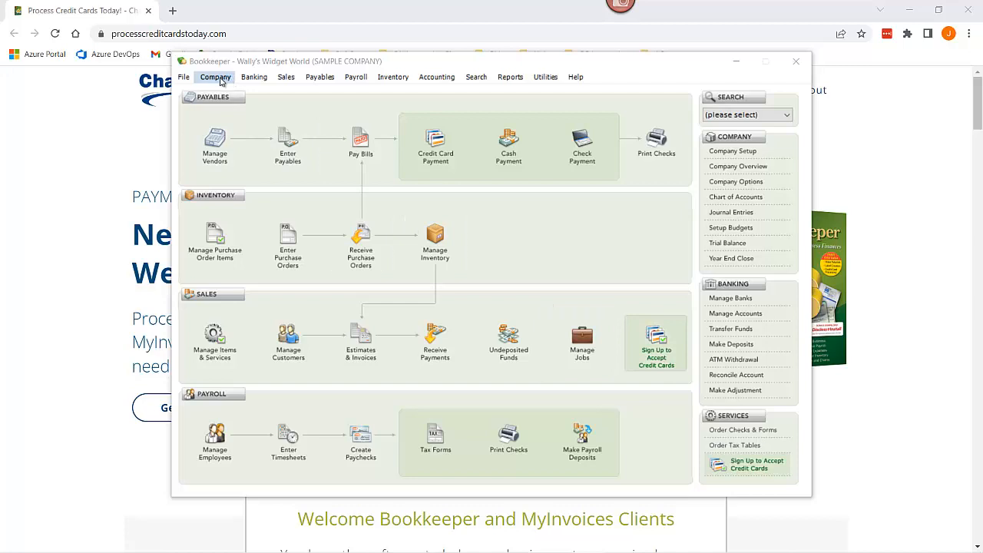
# Step: Save Wally's Widget World merchant account credentials in the company information's Merchant Account tab
pyautogui.click(215, 76)
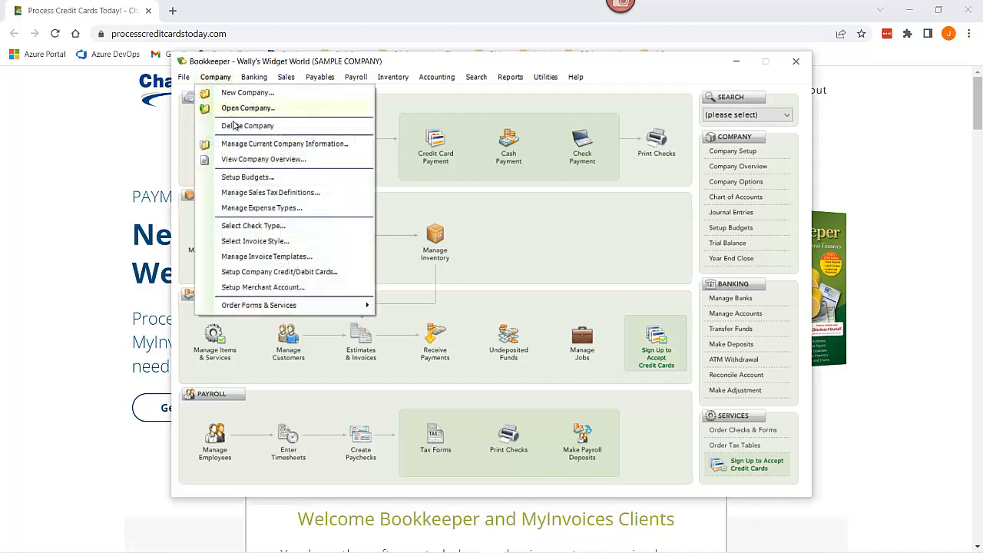
pyautogui.click(282, 144)
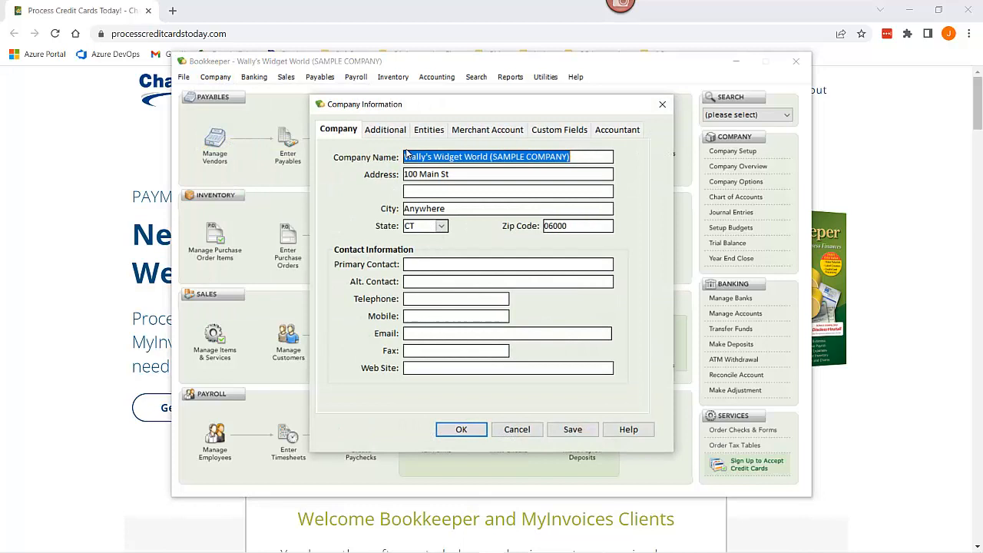
pyautogui.click(487, 129)
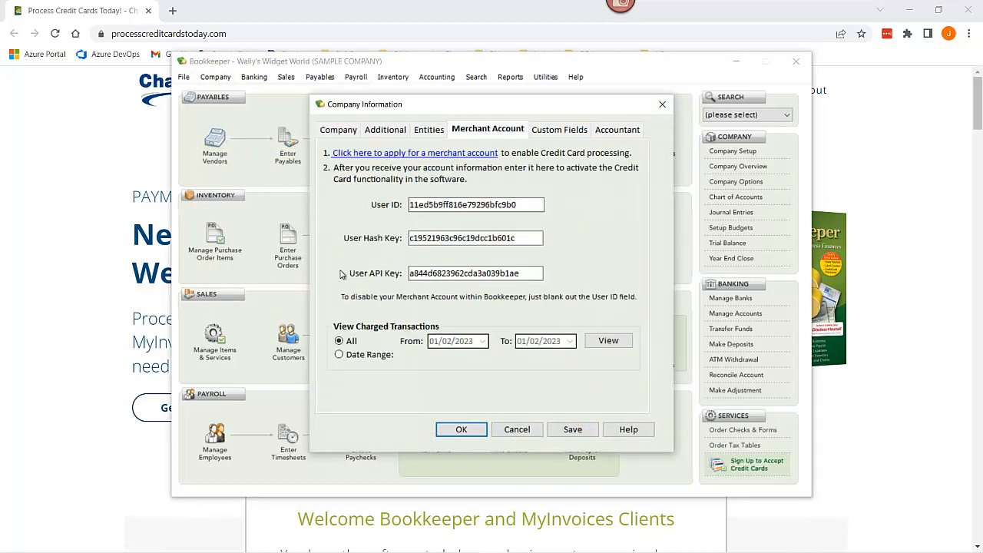
pyautogui.moveTo(434, 404)
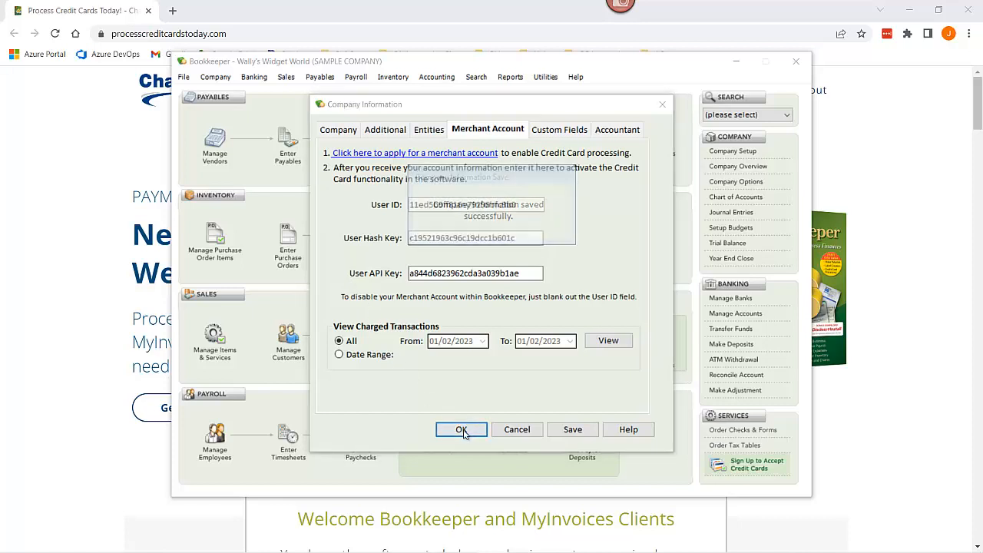
pyautogui.click(461, 429)
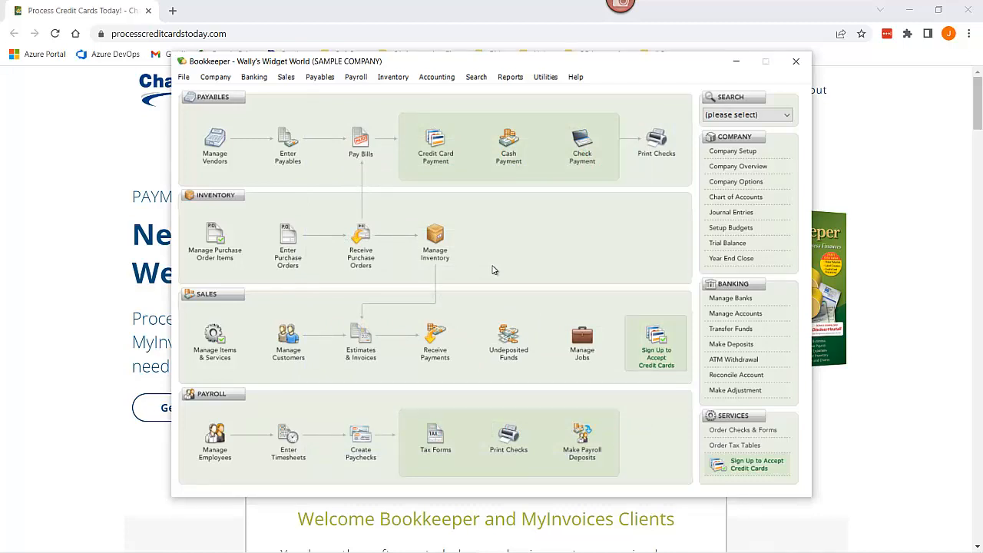
pyautogui.moveTo(467, 286)
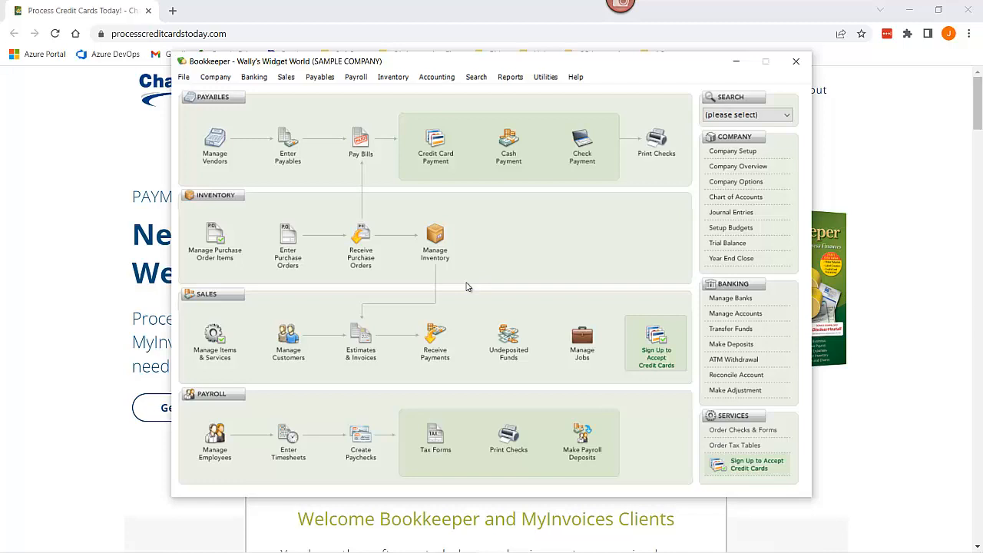
pyautogui.moveTo(436, 341)
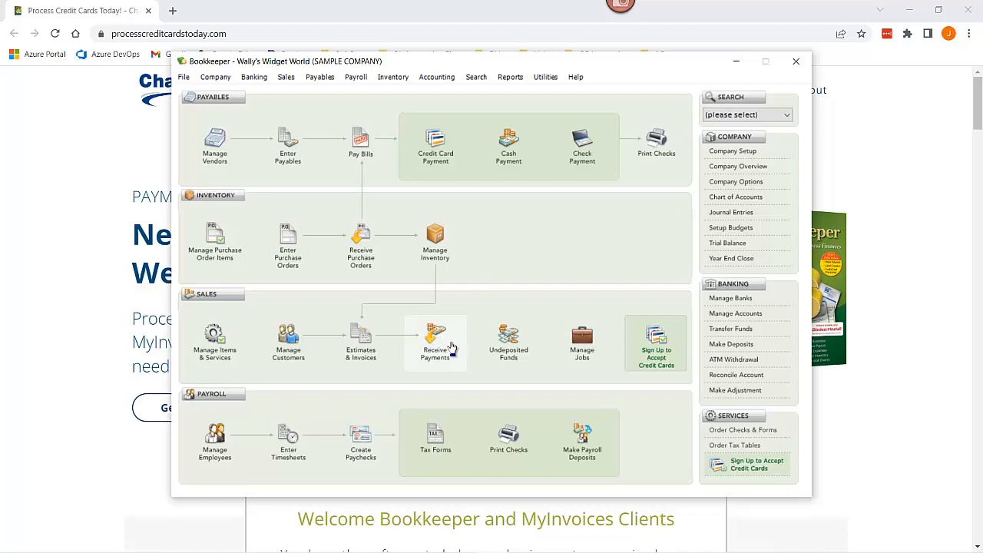
# Step: Apply a $58.49 My Best Customer payment to invoice 1024 using the Credit Card method
pyautogui.click(436, 339)
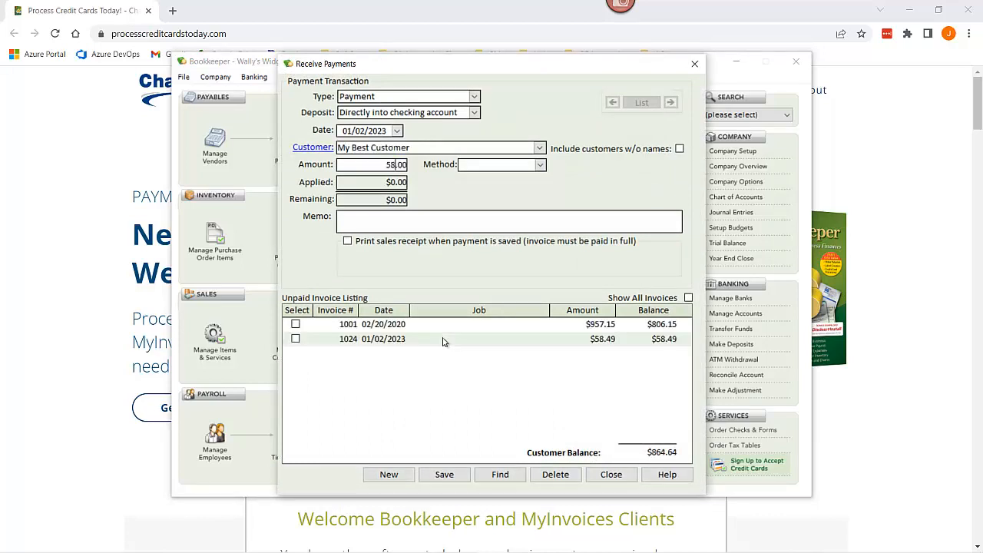
pyautogui.click(295, 339)
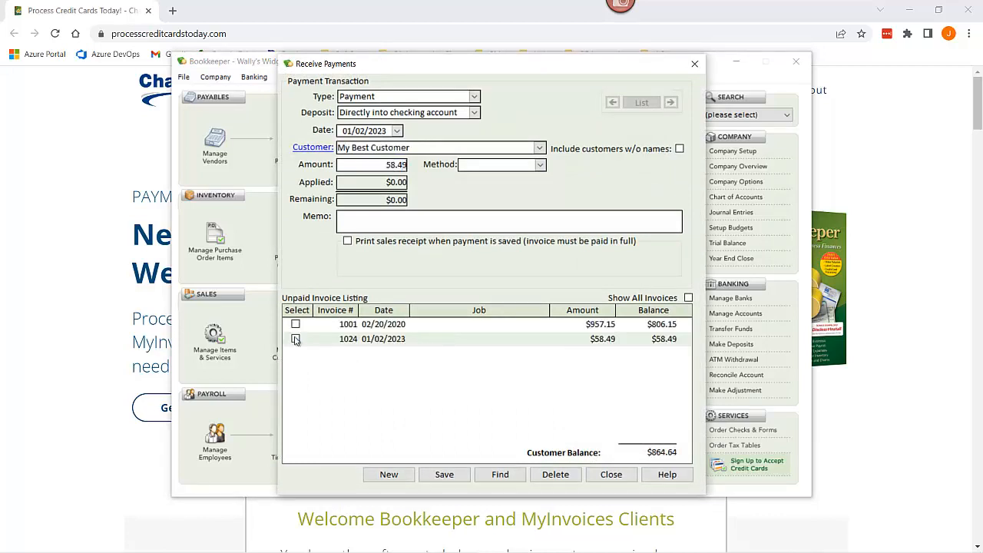
pyautogui.click(296, 339)
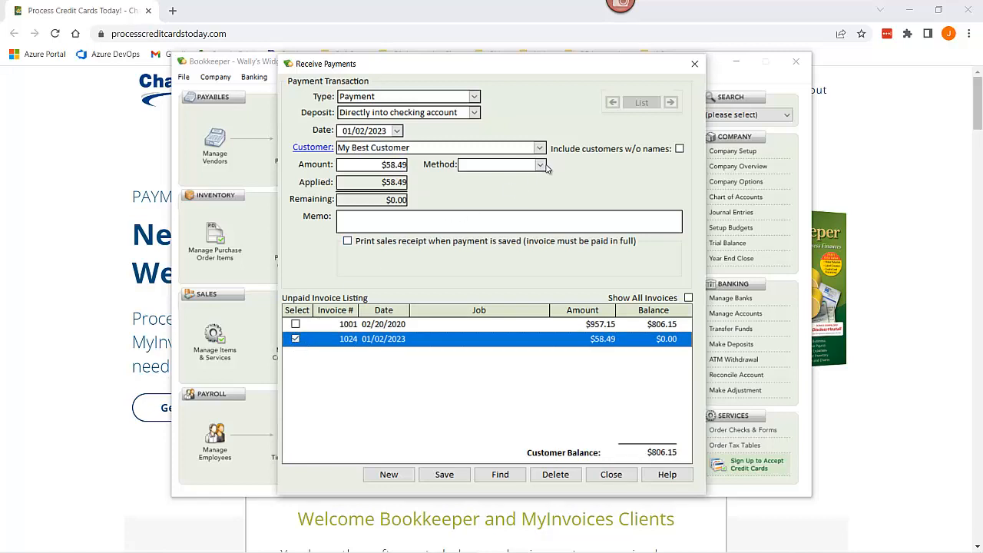
pyautogui.click(539, 165)
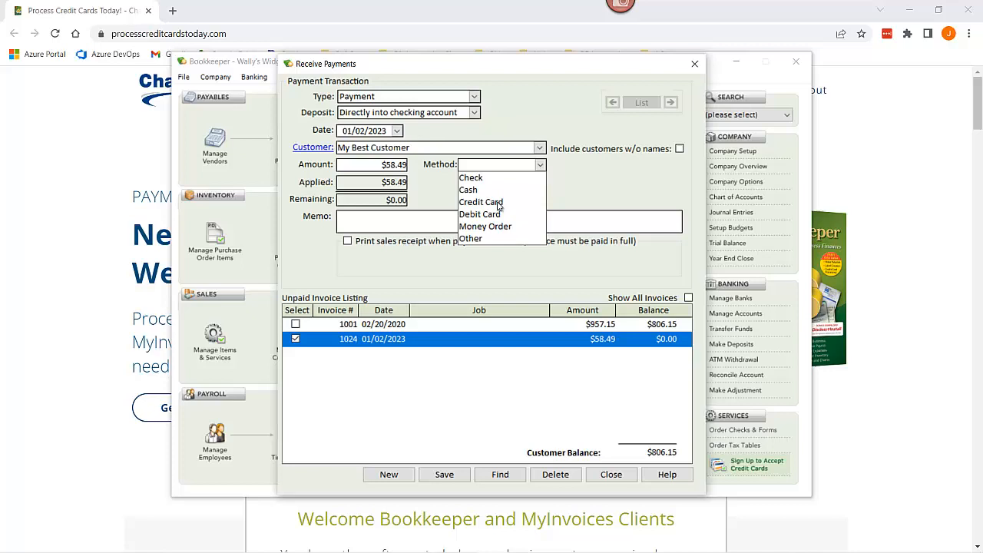
pyautogui.click(481, 203)
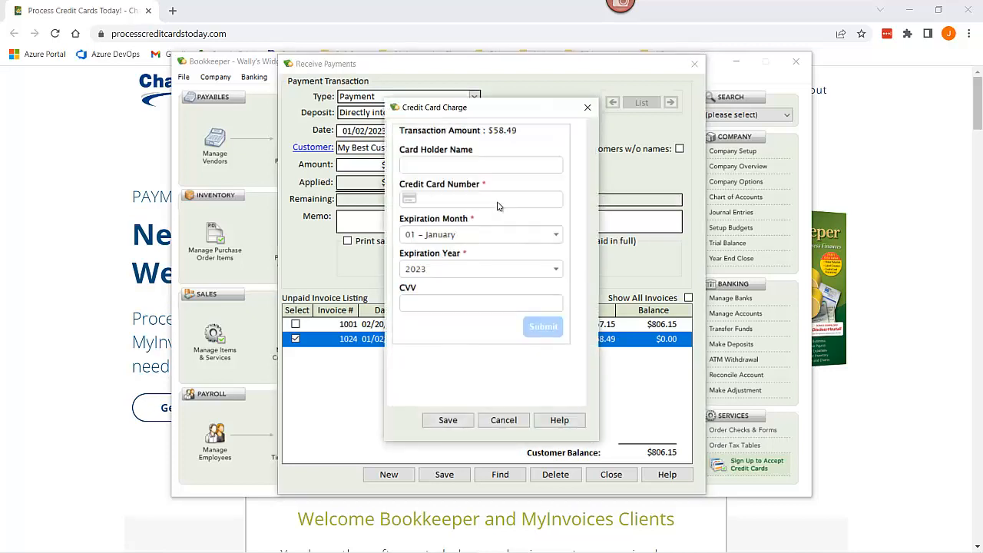
# Step: Enter card holder 'john do', the test Visa number and a 2025 expiry
pyautogui.click(492, 199)
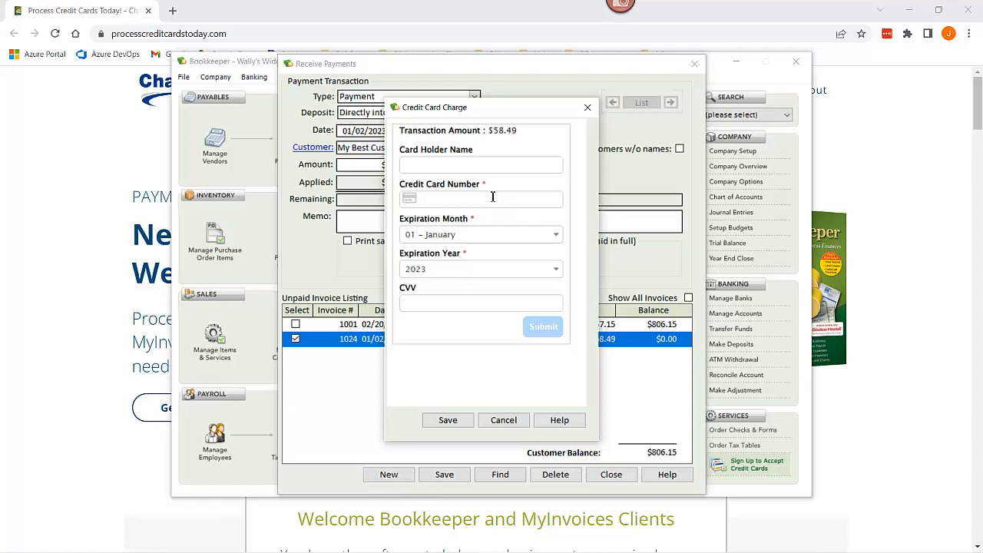
pyautogui.click(480, 164)
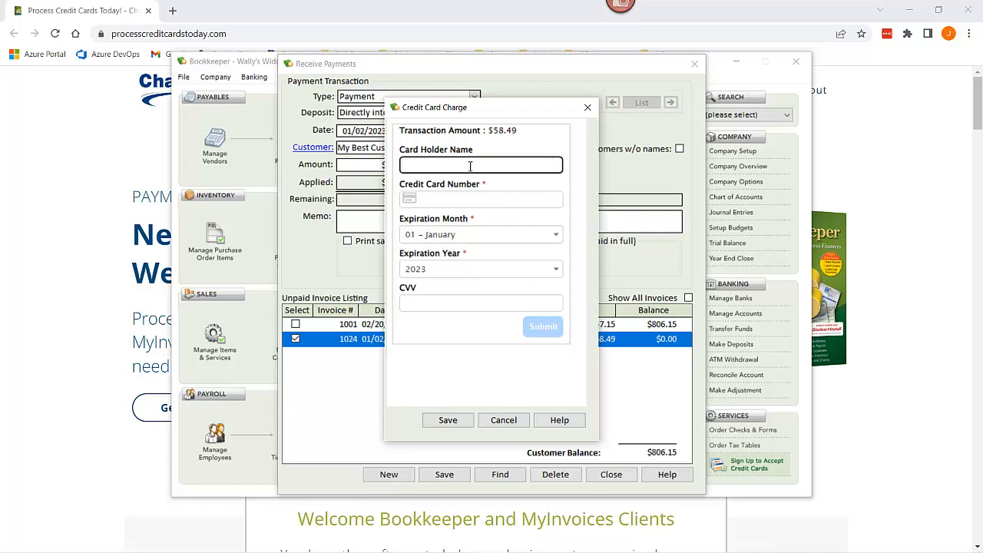
pyautogui.write('john do')
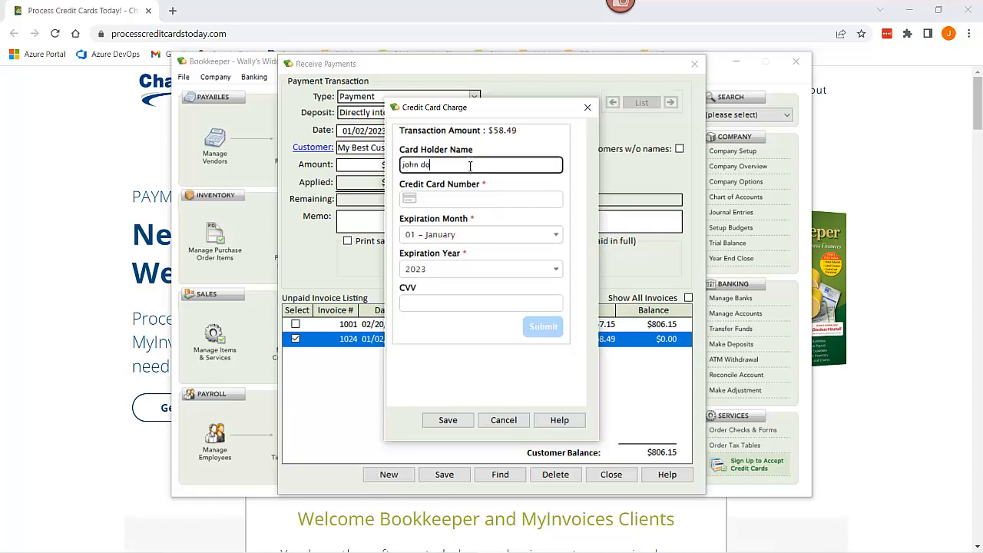
pyautogui.write('4')
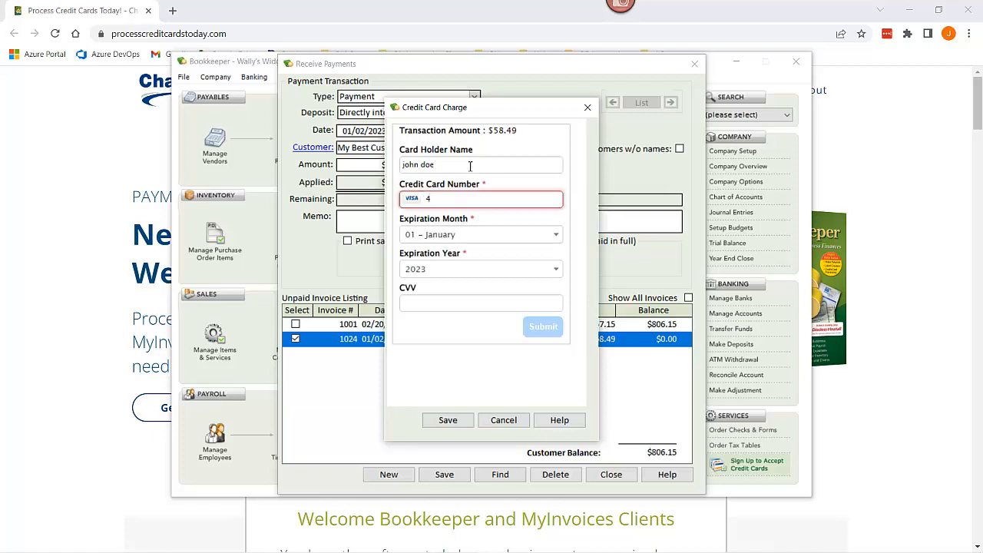
pyautogui.write('111111111111111')
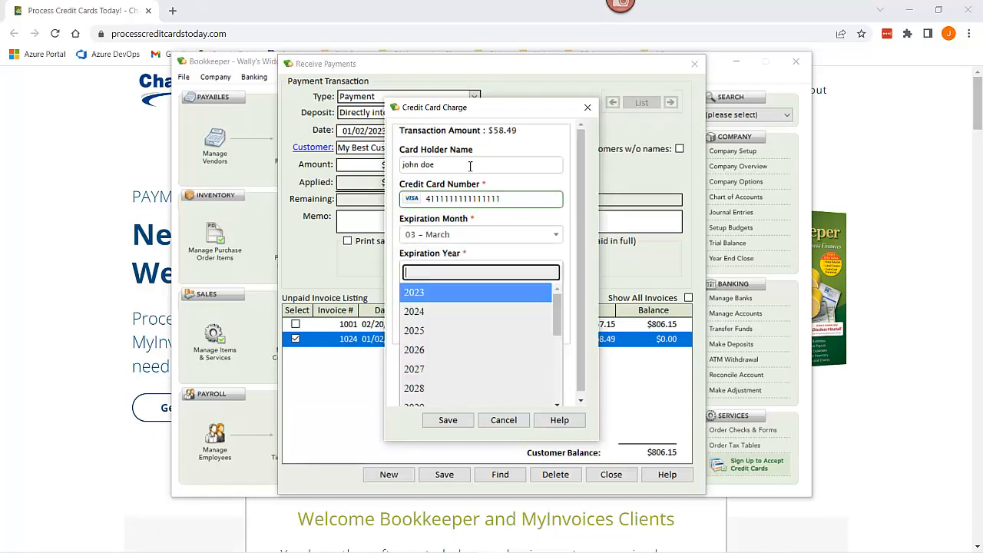
pyautogui.click(414, 330)
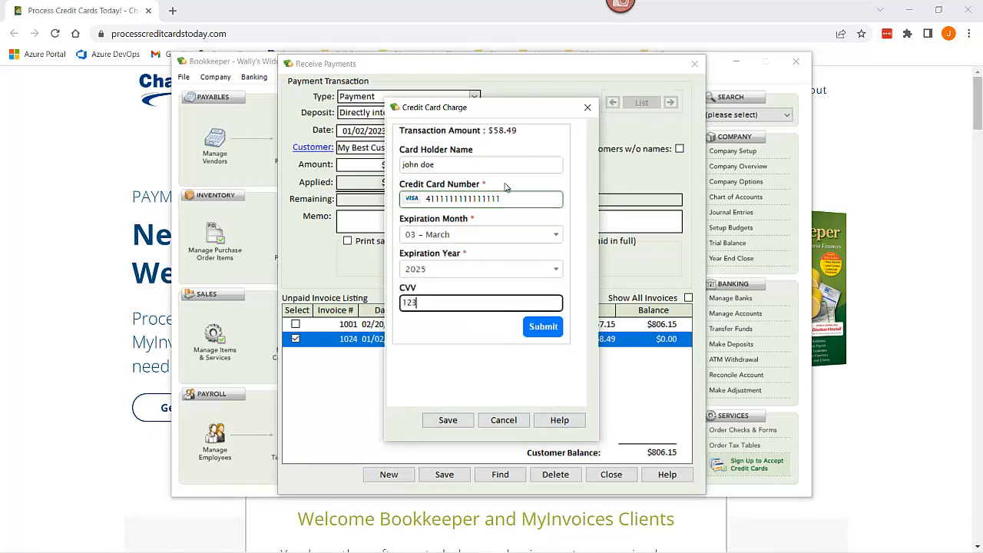
# Step: Submit the $58.49 charge and save the approved result to the payment
pyautogui.click(543, 327)
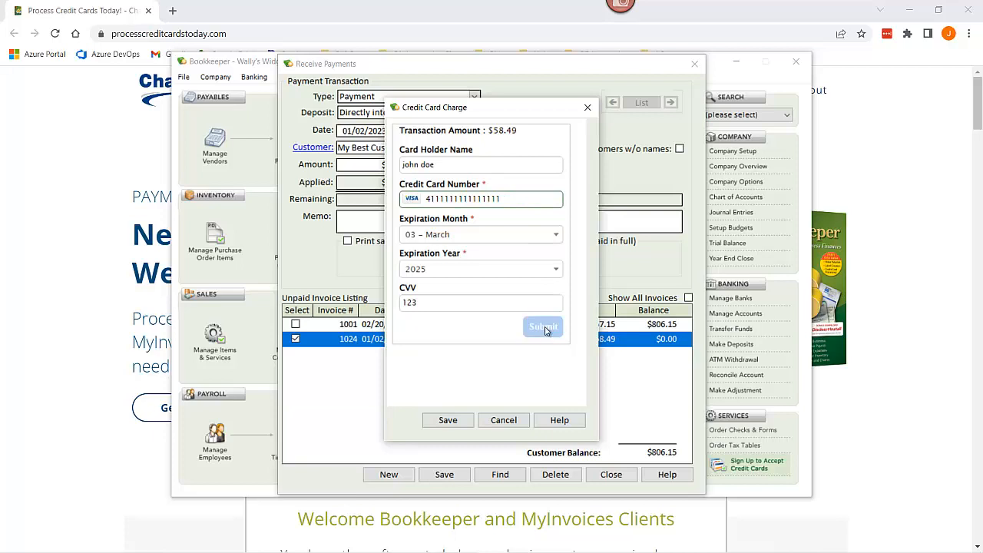
pyautogui.click(542, 327)
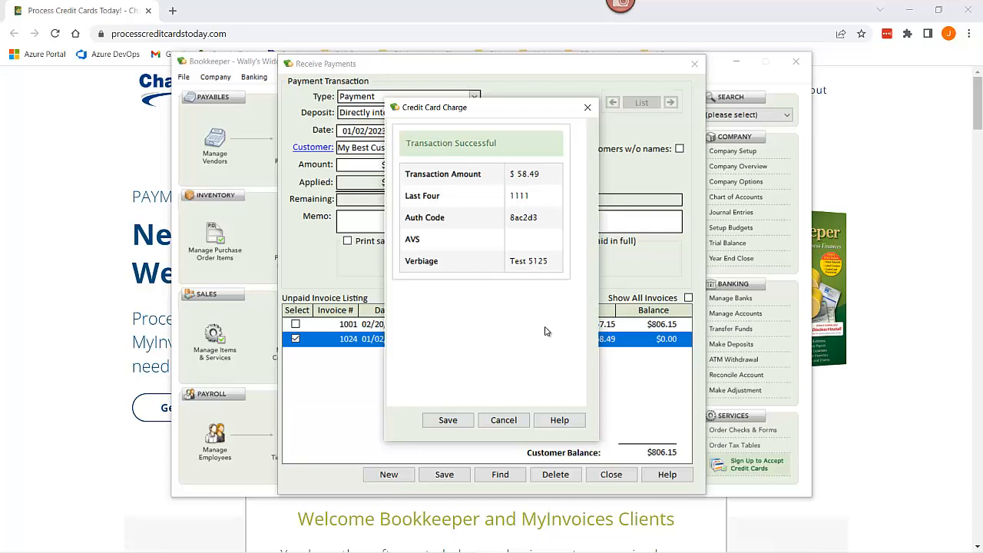
pyautogui.click(448, 420)
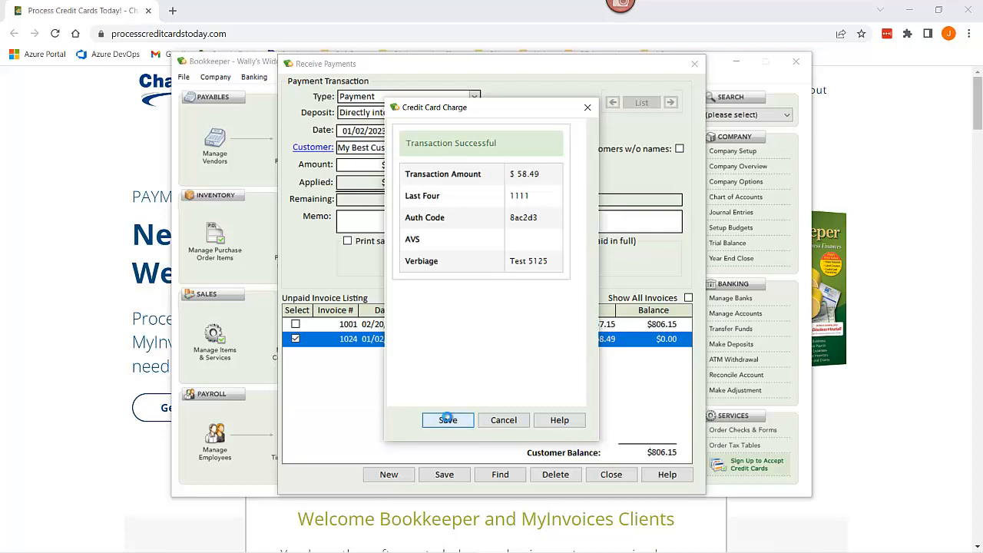
pyautogui.click(448, 421)
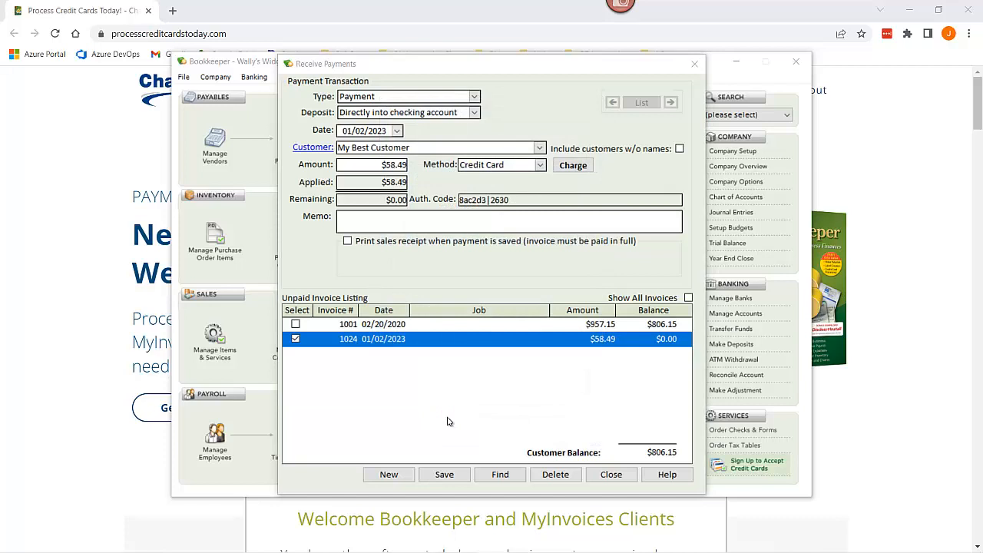
# Step: Save the invoice 1024 payment and apply $5.00 to invoice 1001 by credit card
pyautogui.click(388, 474)
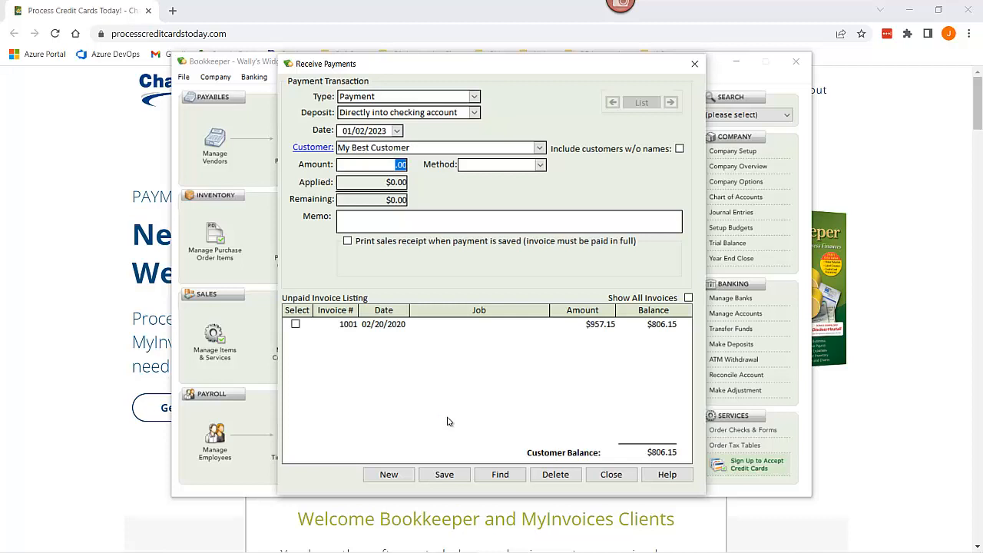
pyautogui.write('5.00')
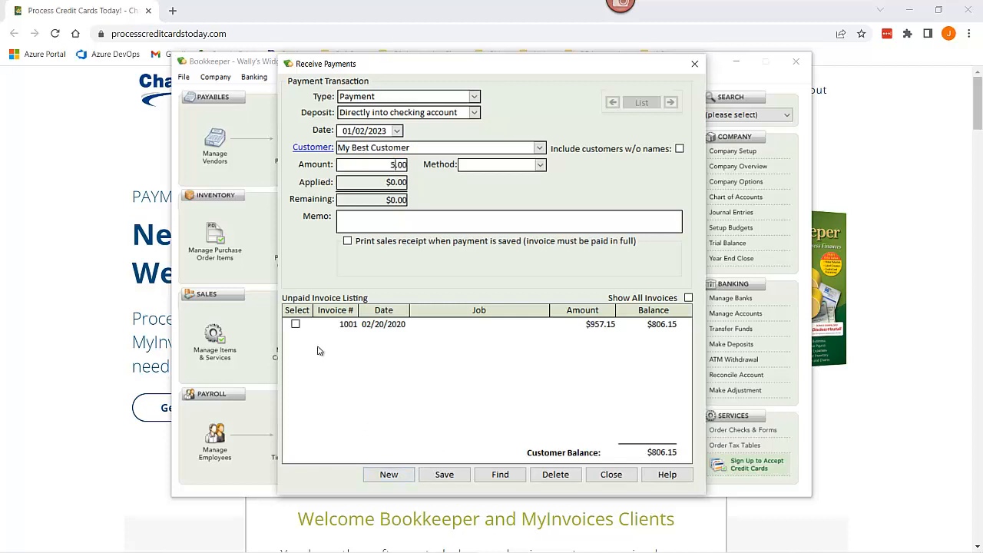
pyautogui.click(538, 164)
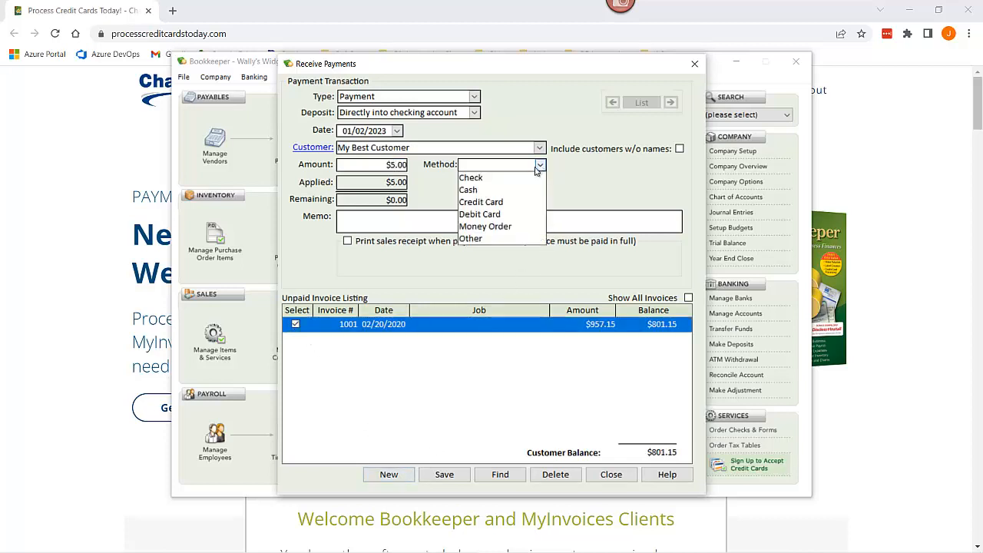
pyautogui.click(481, 202)
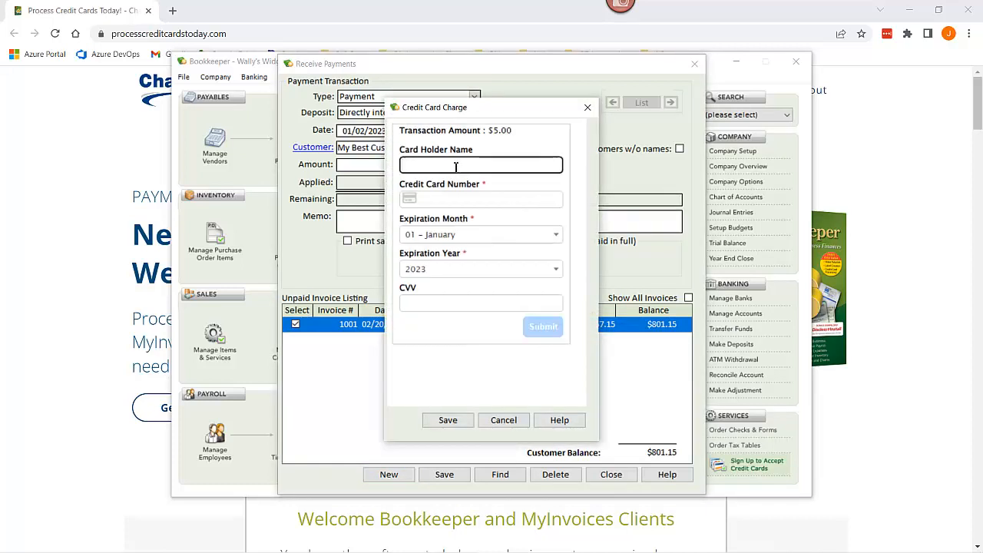
# Step: Enter card holder 'john doe' and the test card number, then submit the $5.00 charge
pyautogui.write('john doe')
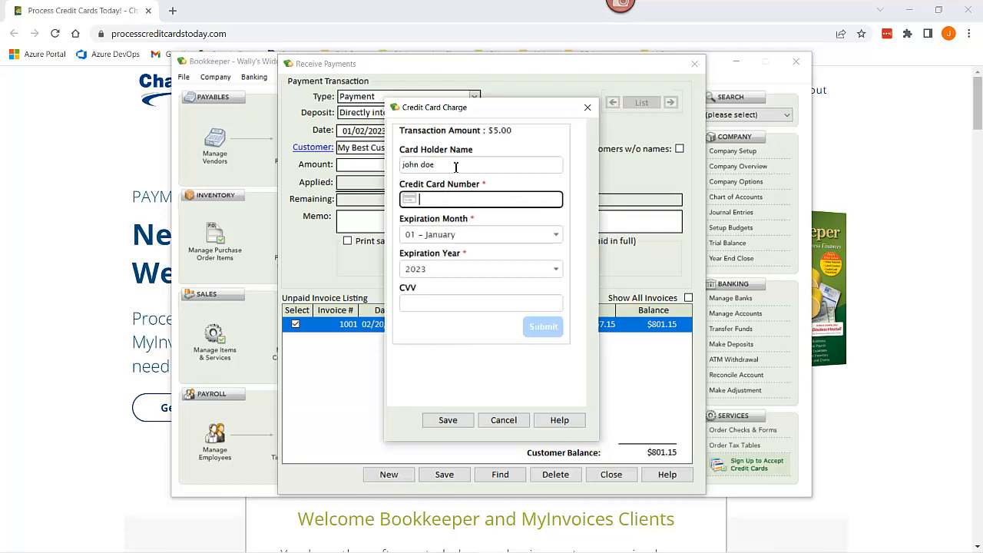
pyautogui.write('4111111')
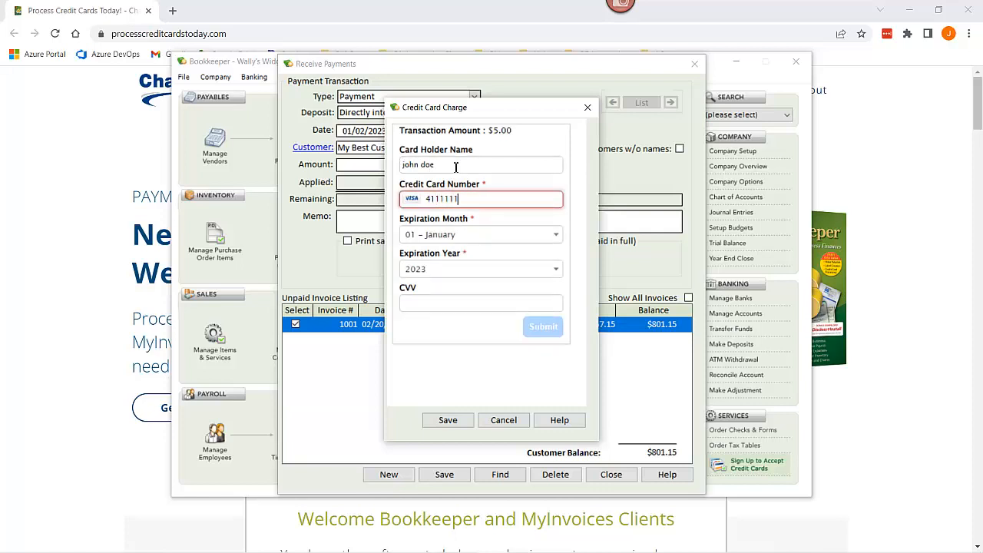
pyautogui.write('111111111111111')
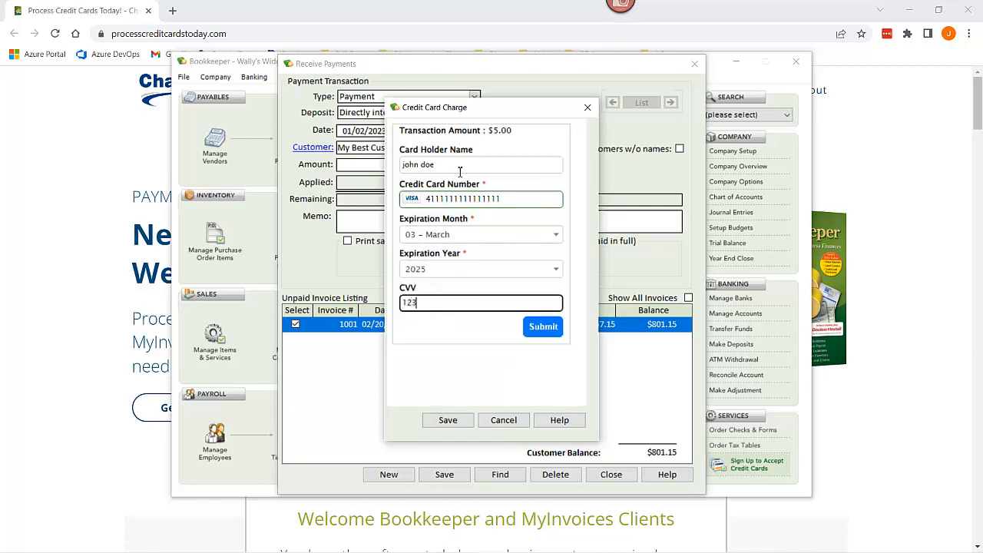
pyautogui.click(543, 326)
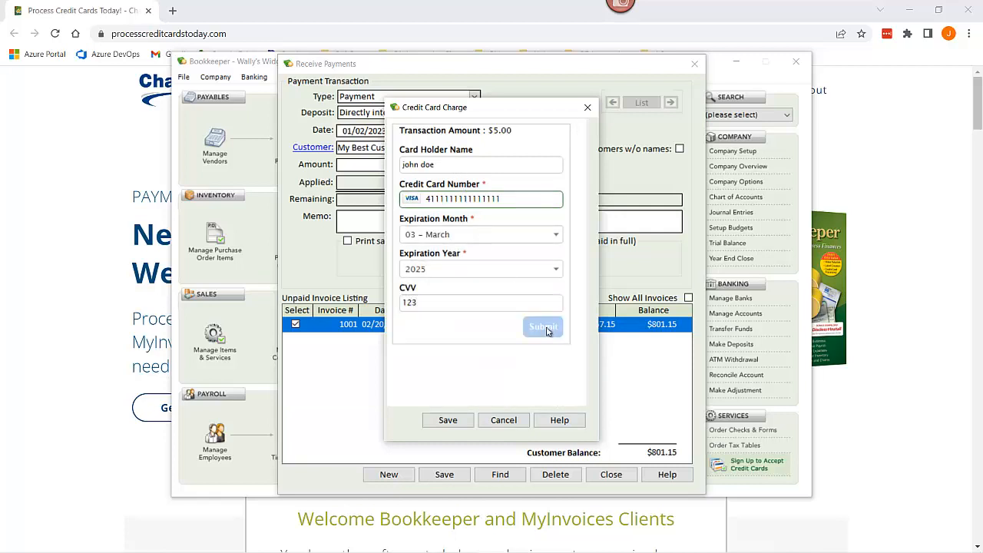
pyautogui.click(543, 327)
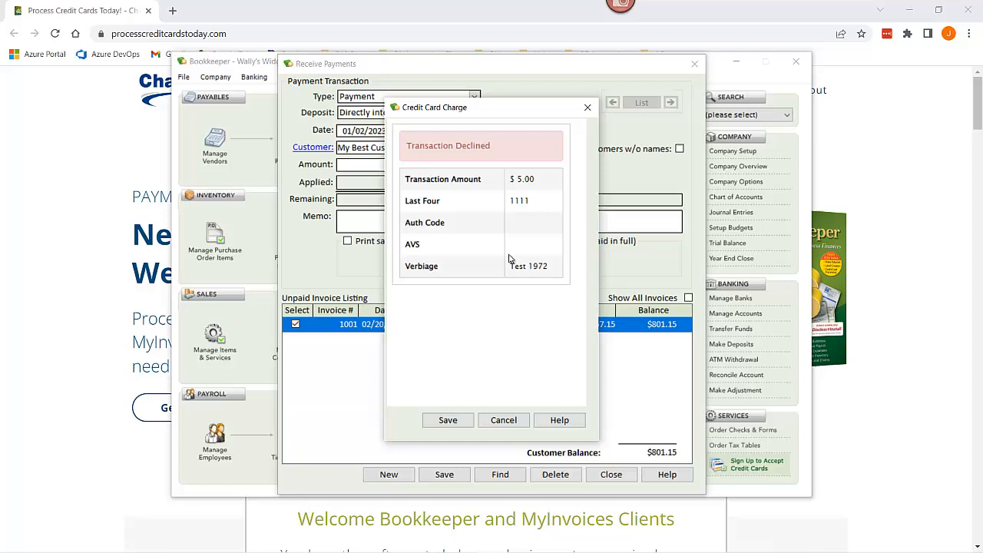
pyautogui.moveTo(496, 223)
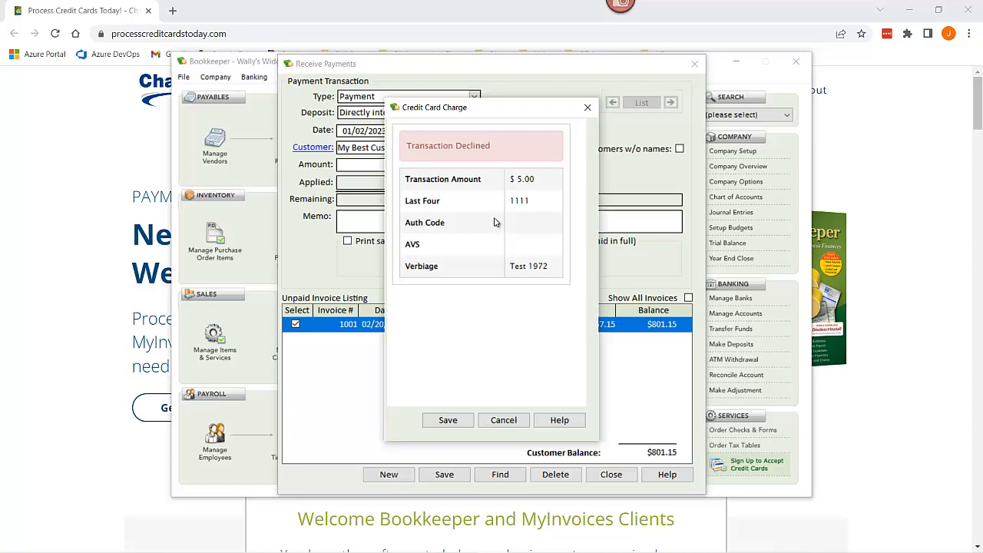
pyautogui.moveTo(493, 225)
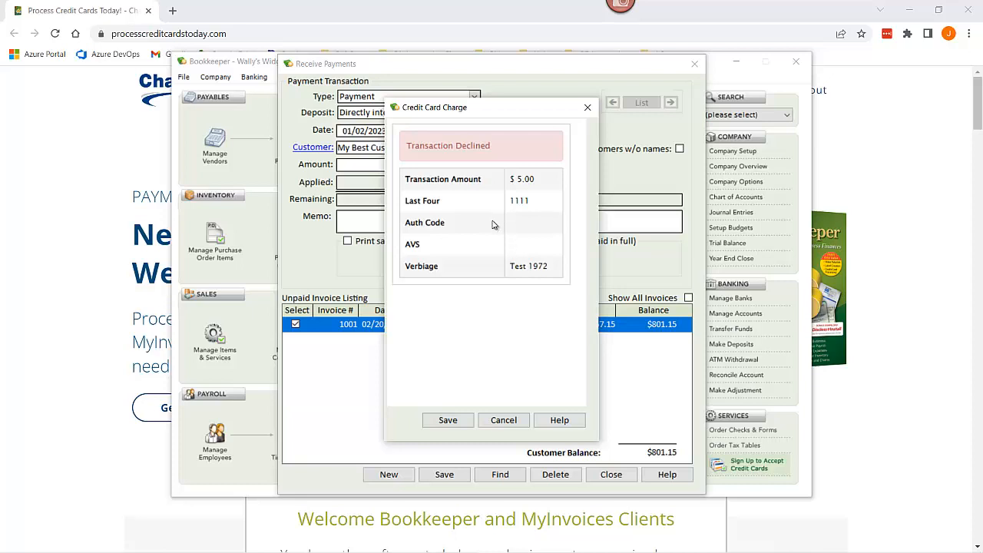
pyautogui.moveTo(446, 397)
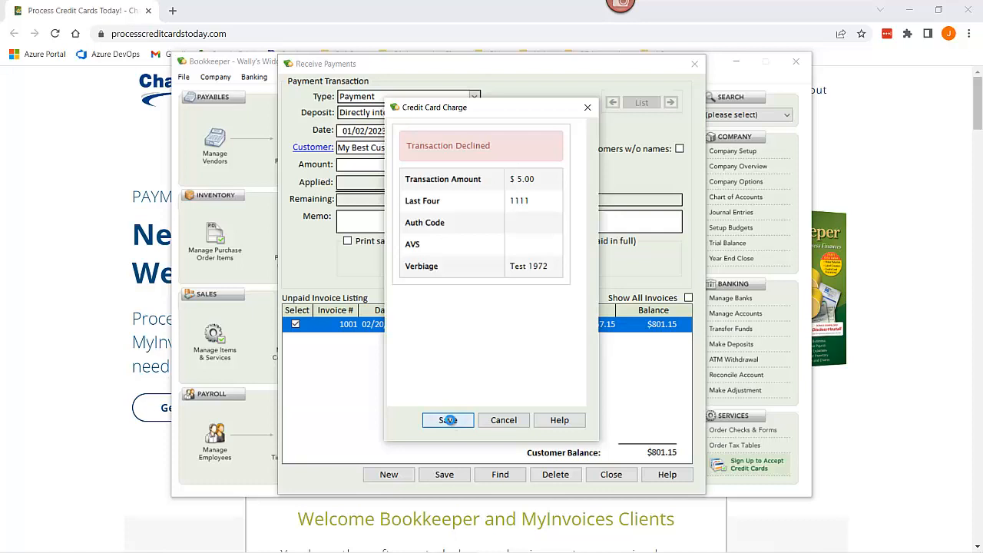
# Step: Save the declined $5.00 credit card charge
pyautogui.click(448, 420)
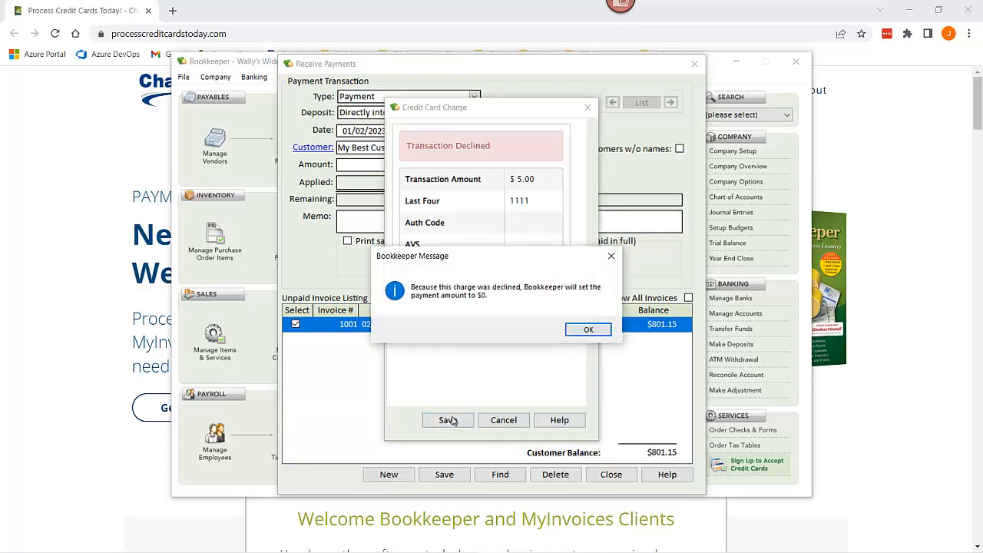
pyautogui.moveTo(513, 317)
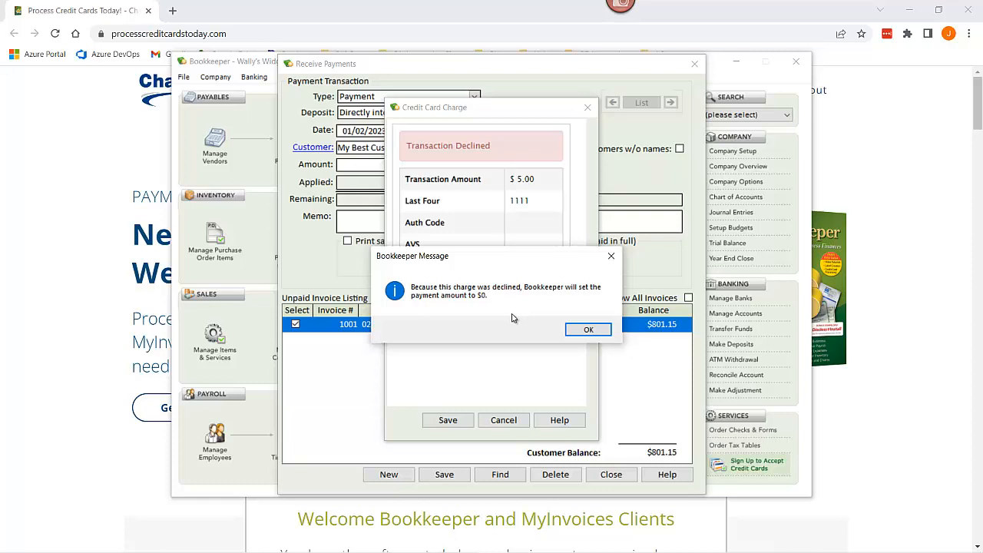
# Step: Accept the notice setting the declined payment amount to $0
pyautogui.click(588, 329)
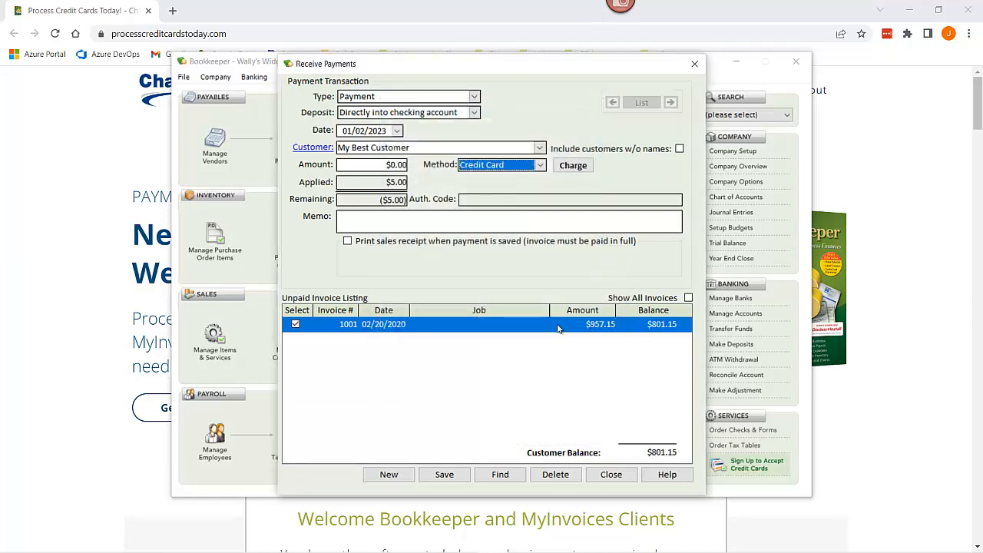
pyautogui.moveTo(381, 169)
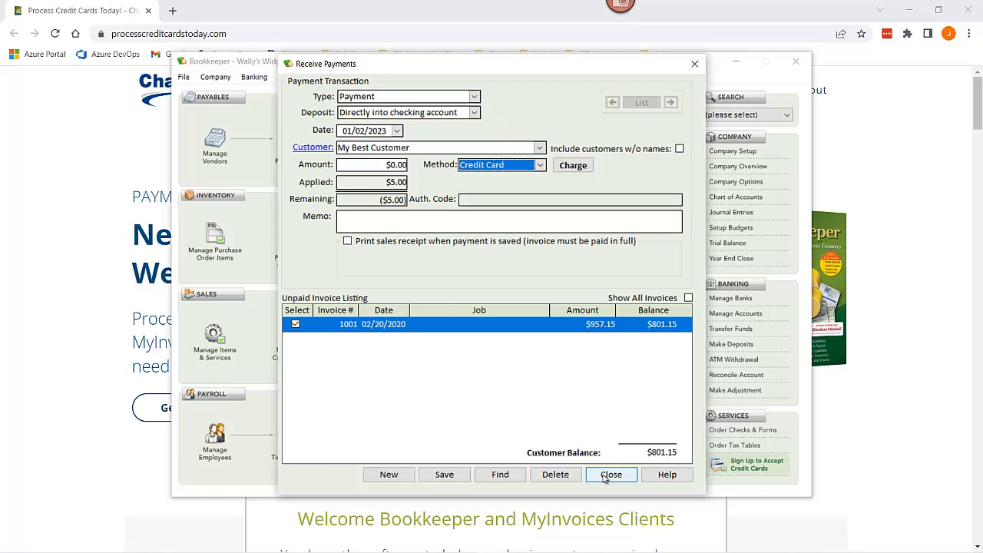
# Step: Close Receive Payments, search Estimates & Invoices, and open invoice 1024
pyautogui.click(612, 474)
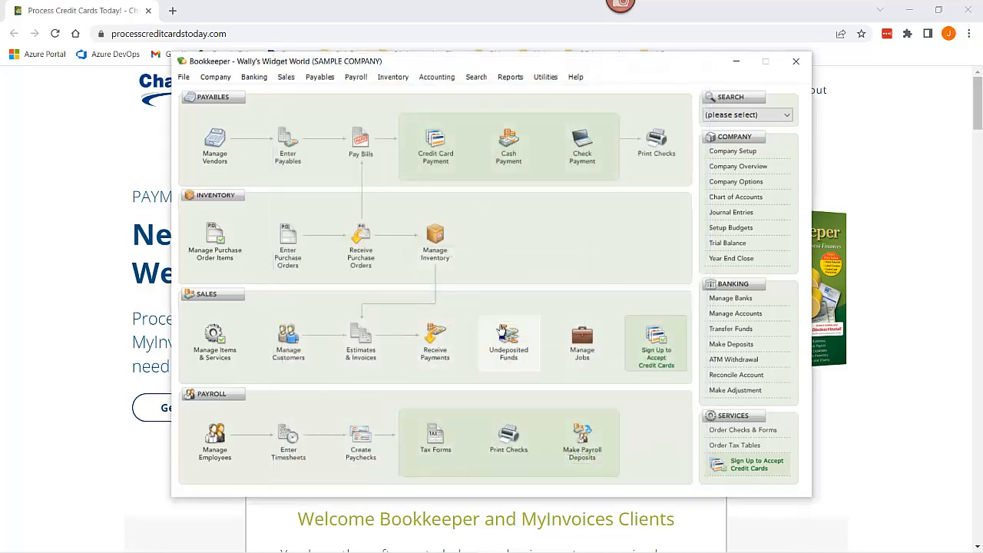
pyautogui.moveTo(360, 342)
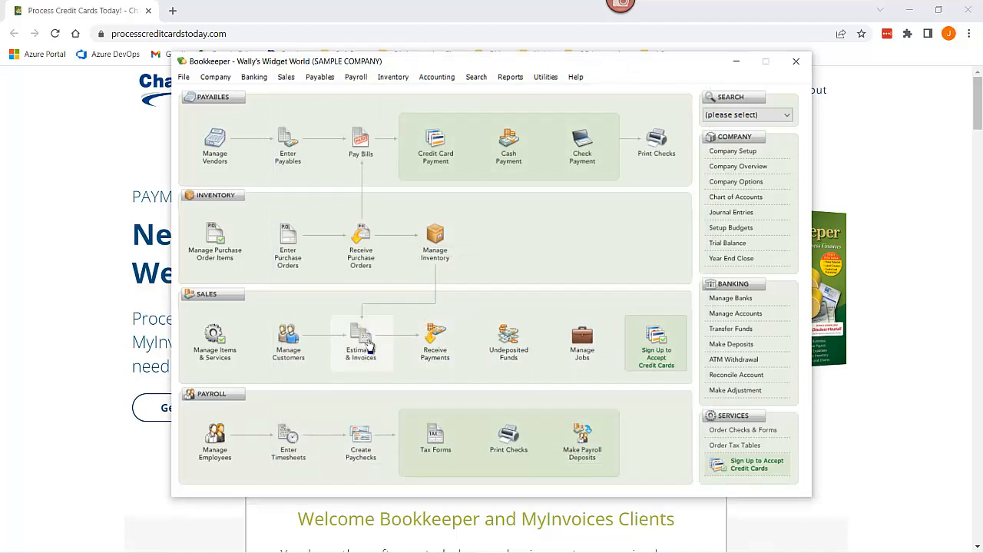
pyautogui.moveTo(361, 349)
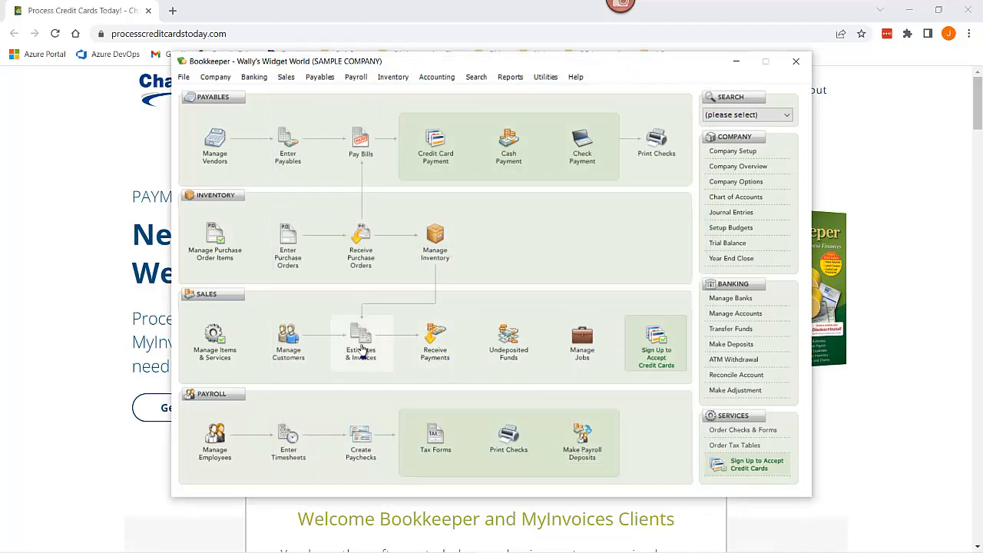
pyautogui.click(361, 338)
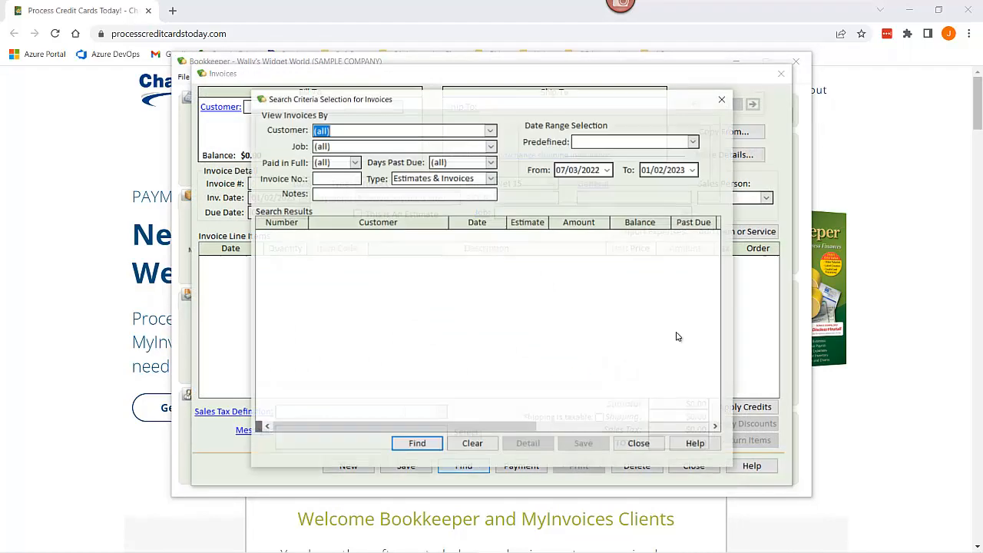
pyautogui.click(418, 444)
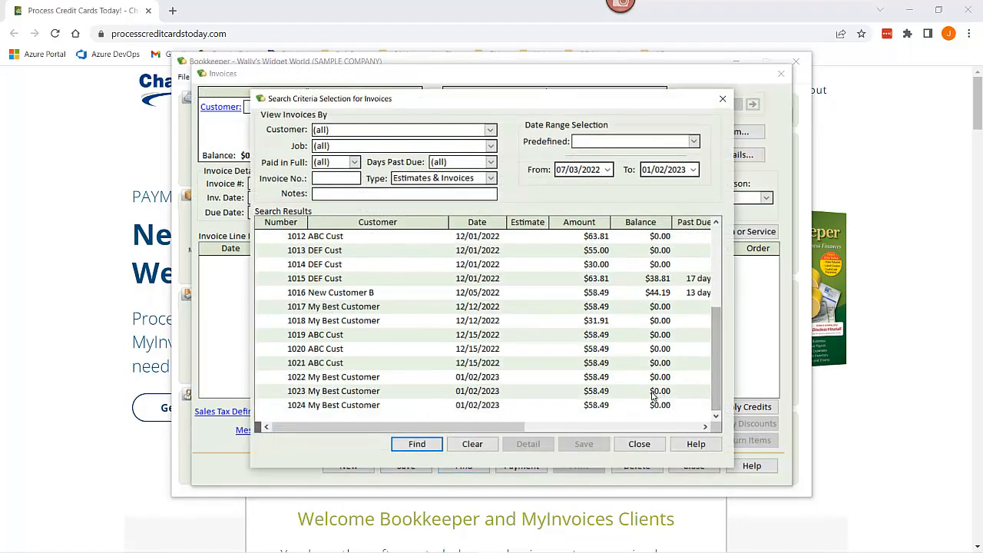
pyautogui.doubleClick(334, 405)
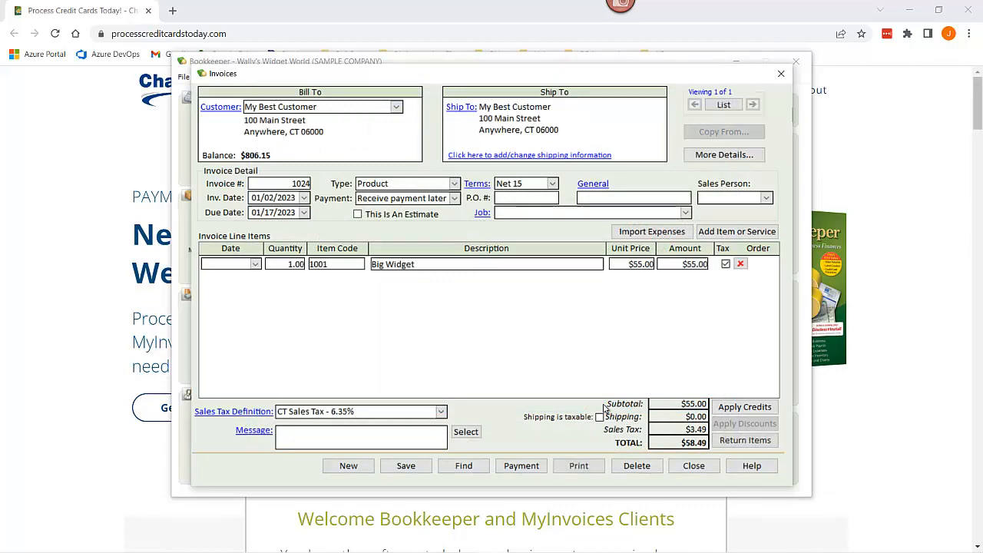
pyautogui.moveTo(759, 376)
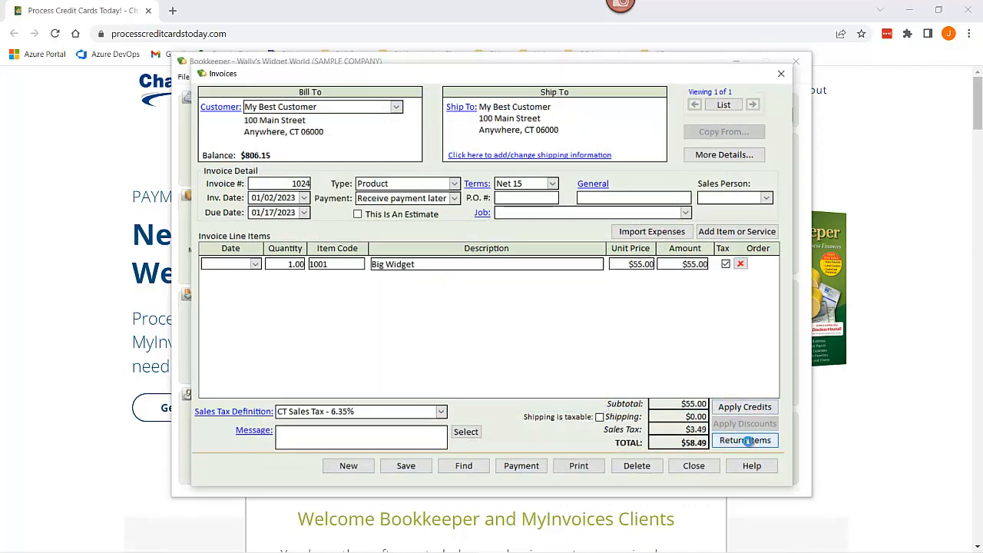
# Step: Return the Big Widget and refund $58.49 to the credit card, acknowledging both messages
pyautogui.click(745, 440)
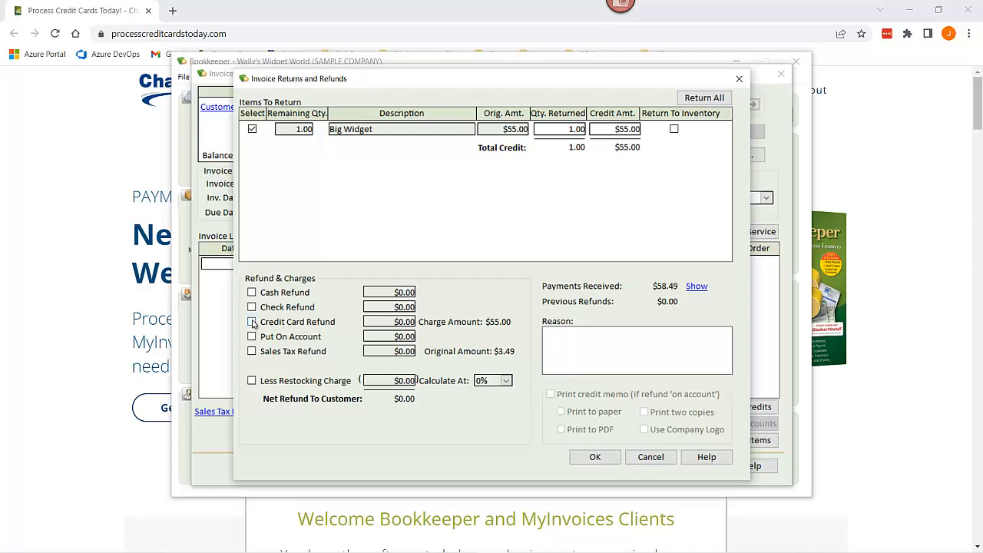
pyautogui.click(252, 322)
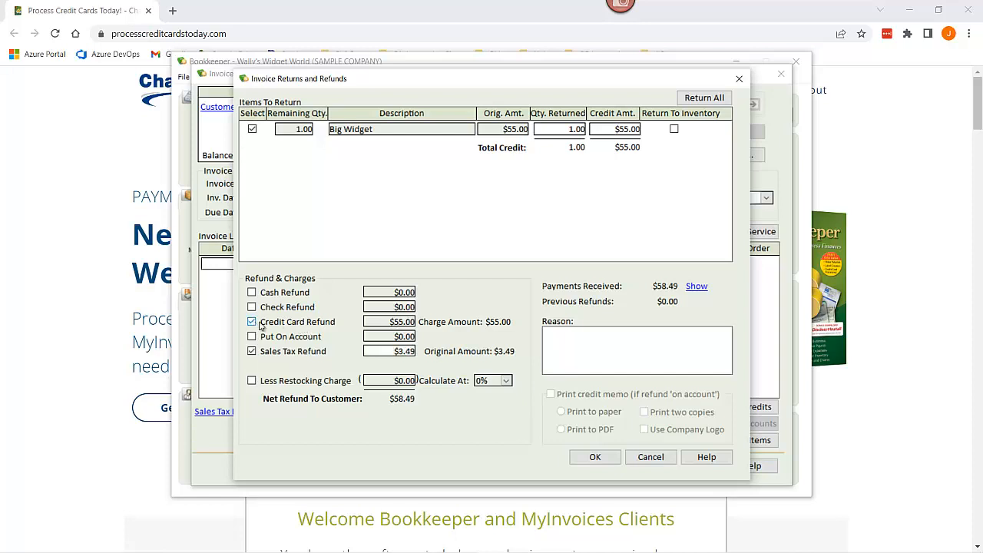
pyautogui.click(595, 457)
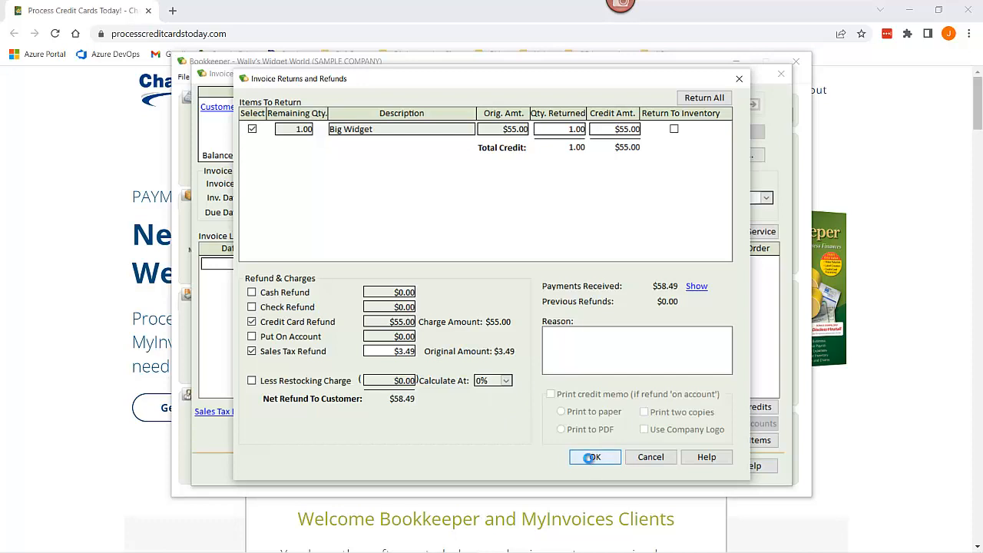
pyautogui.click(594, 457)
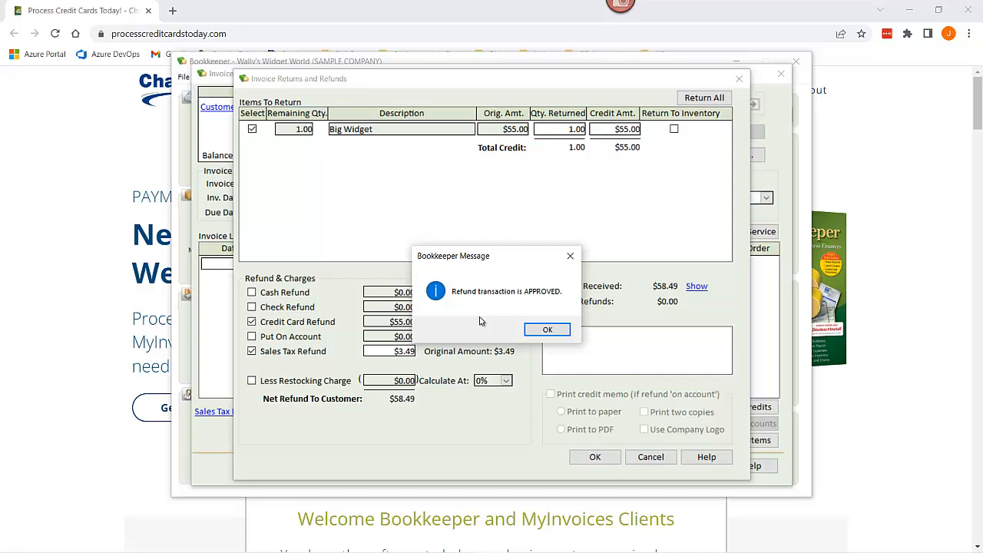
pyautogui.moveTo(485, 319)
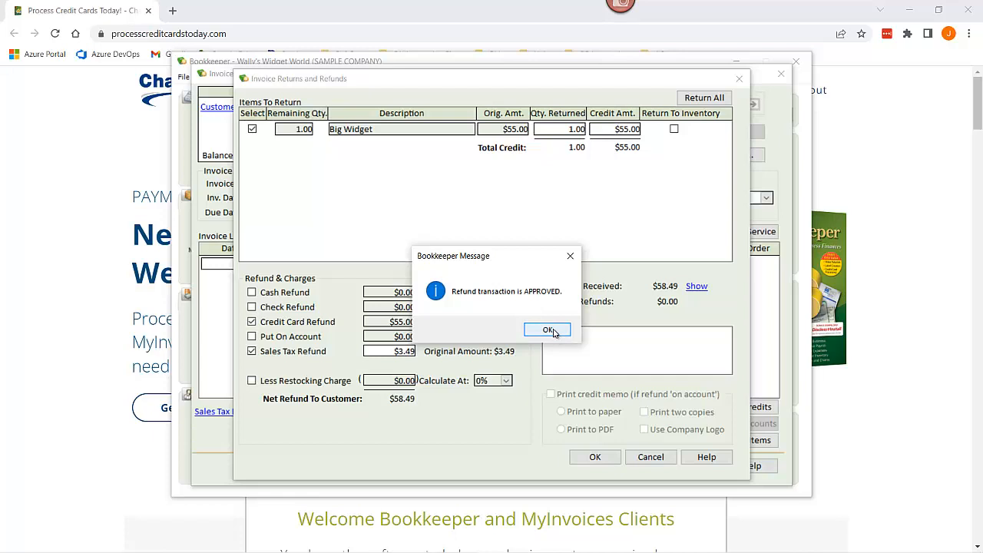
pyautogui.click(547, 330)
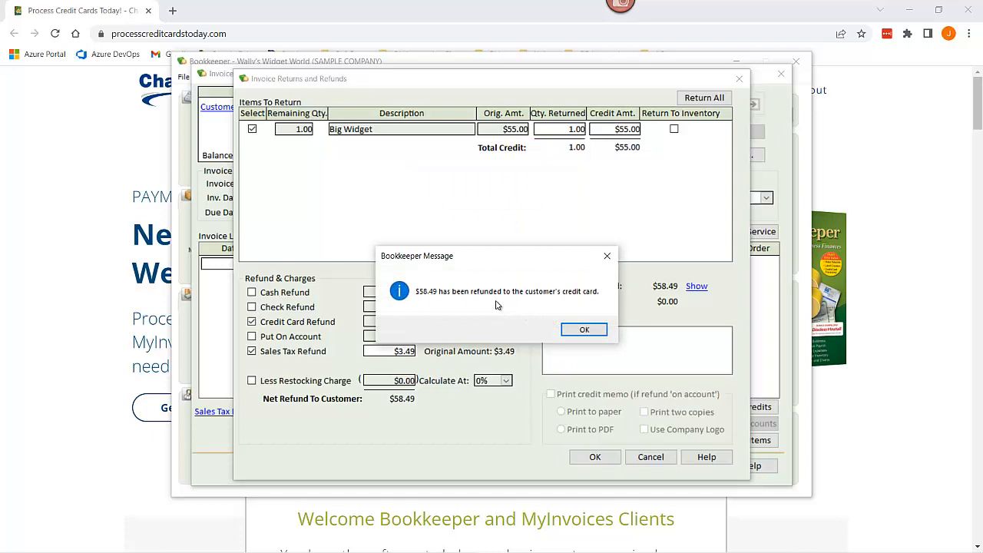
pyautogui.moveTo(535, 318)
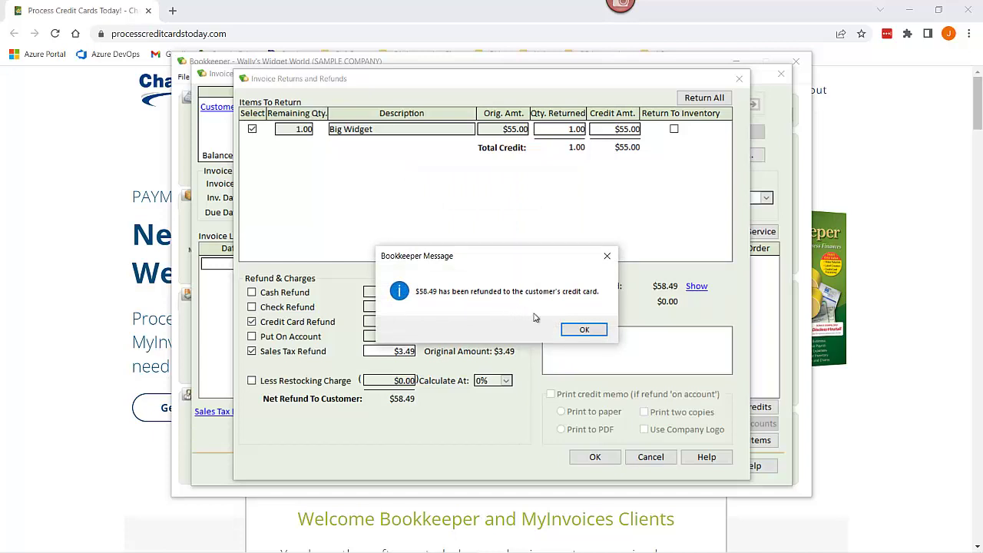
pyautogui.click(584, 330)
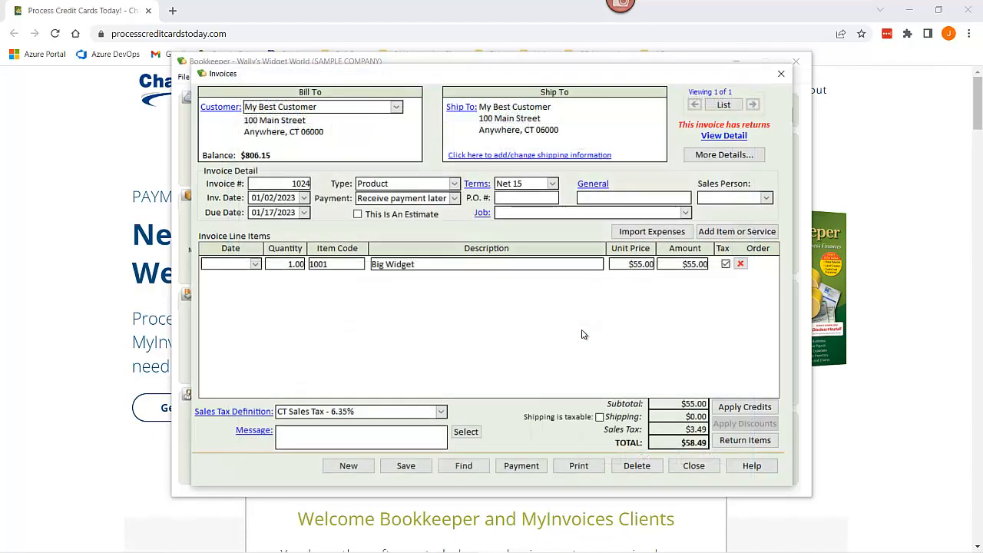